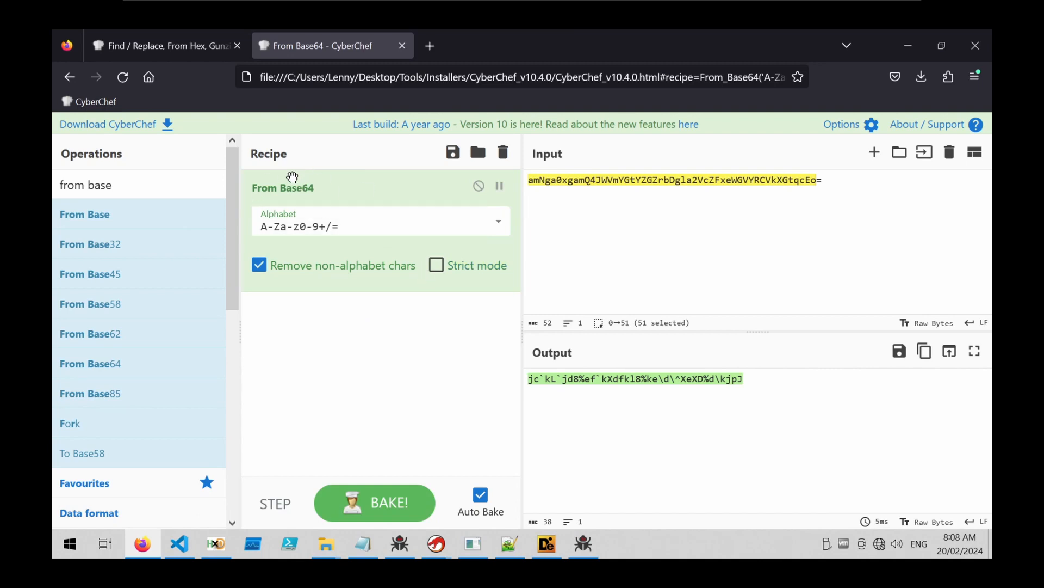
Step: In VS Code, inspect function O's $v clone and reversed-index for loop in stealc.ps1
{"action": "left_click", "coordinate": [597, 378]}
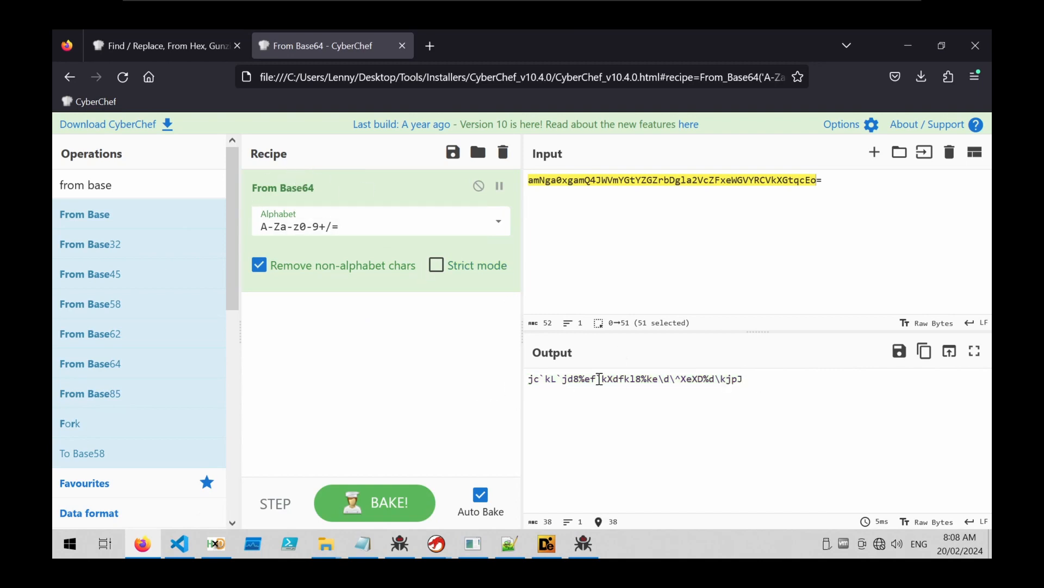
{"action": "left_click", "coordinate": [178, 543]}
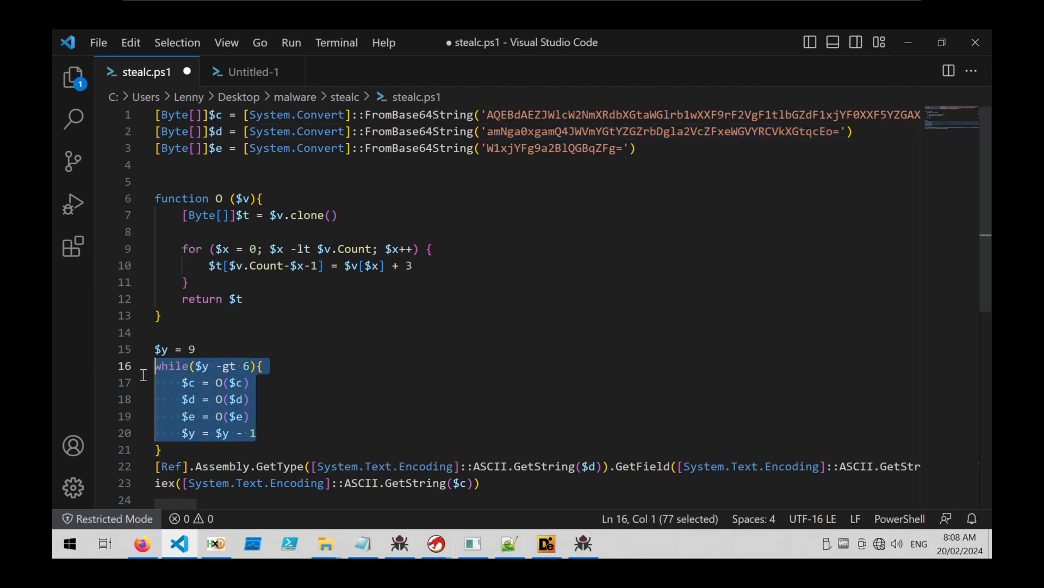
{"action": "left_click", "coordinate": [217, 382]}
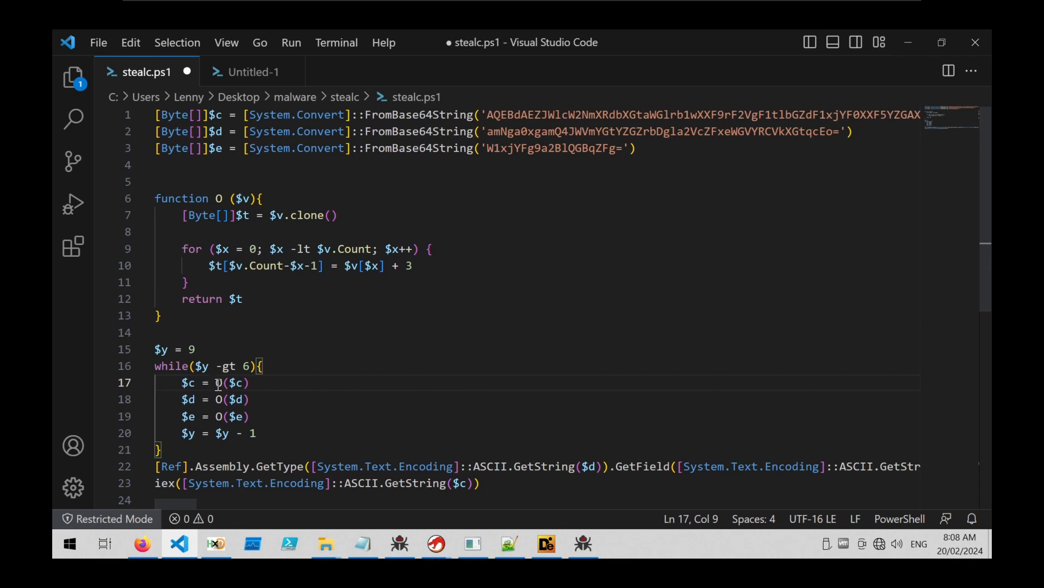
{"action": "double_click", "coordinate": [219, 382]}
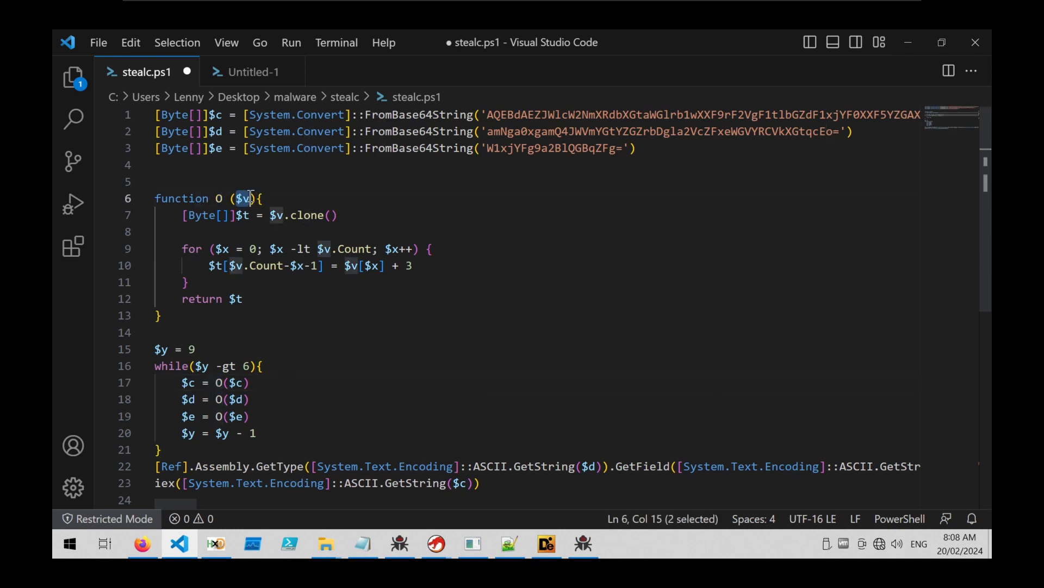
{"action": "left_click", "coordinate": [236, 214]}
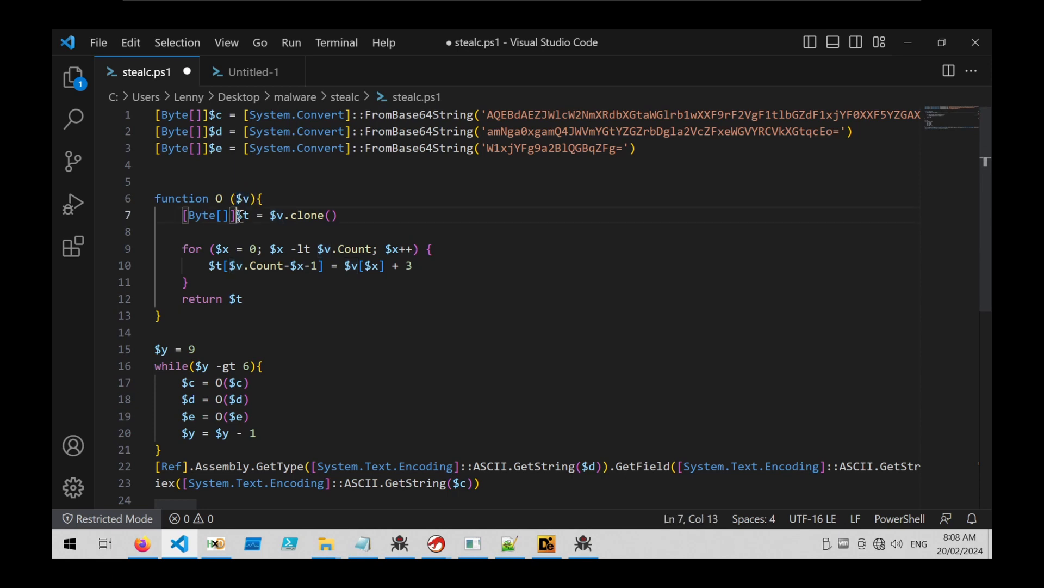
{"action": "double_click", "coordinate": [242, 214]}
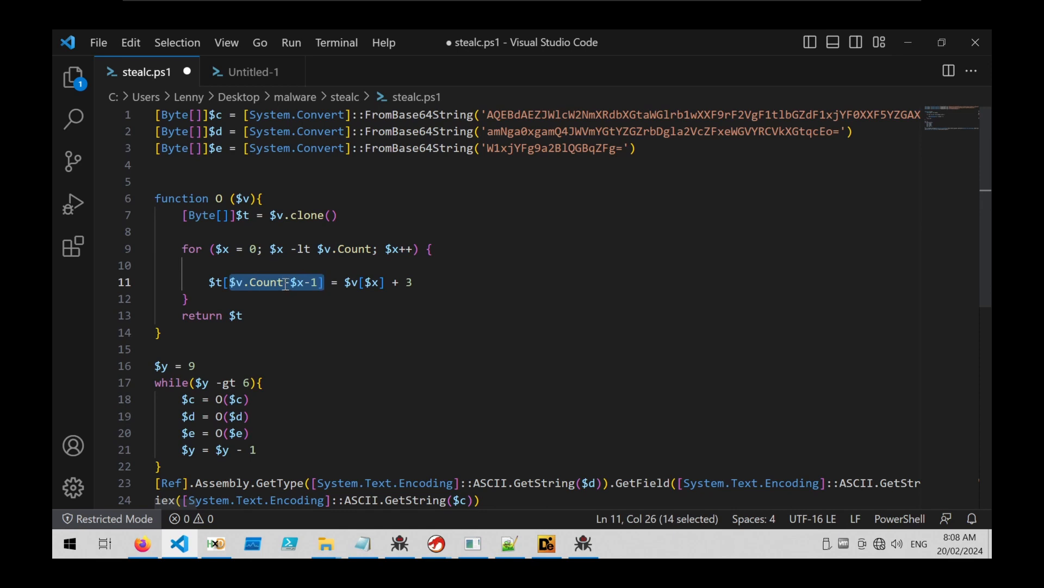
{"action": "left_click", "coordinate": [310, 281]}
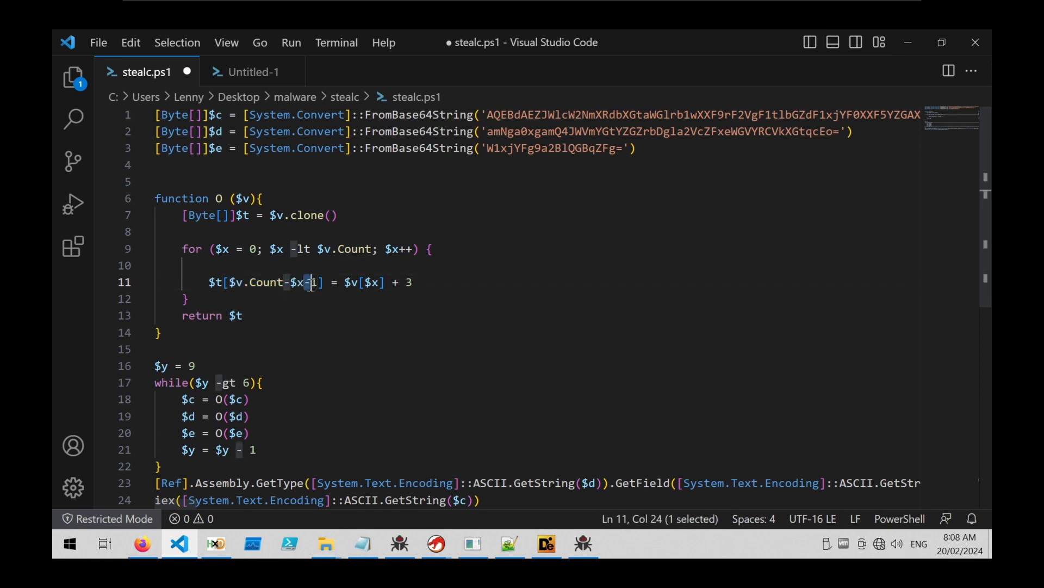
{"action": "mouse_move", "coordinate": [407, 306]}
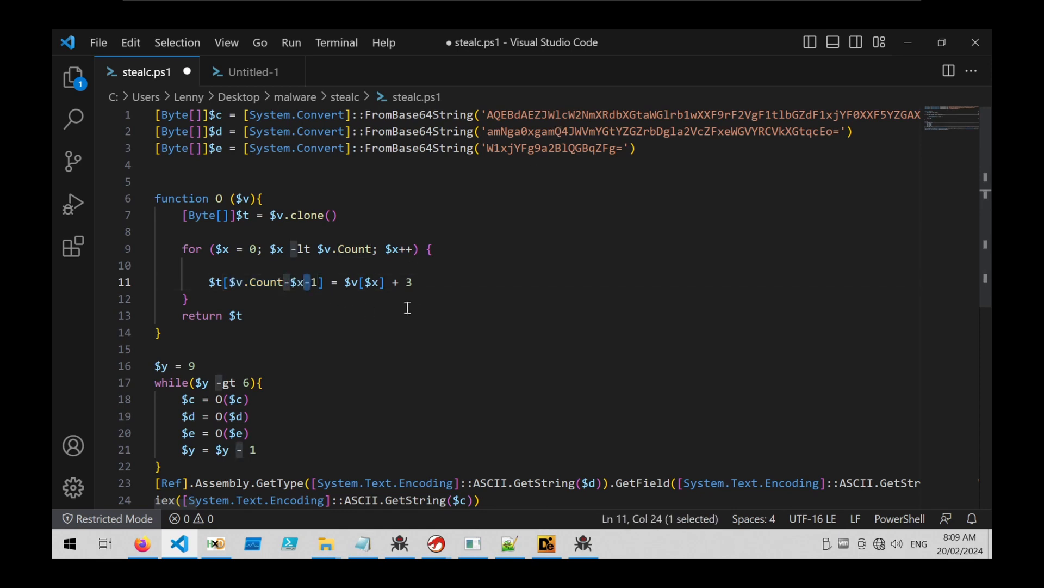
{"action": "mouse_move", "coordinate": [406, 282]}
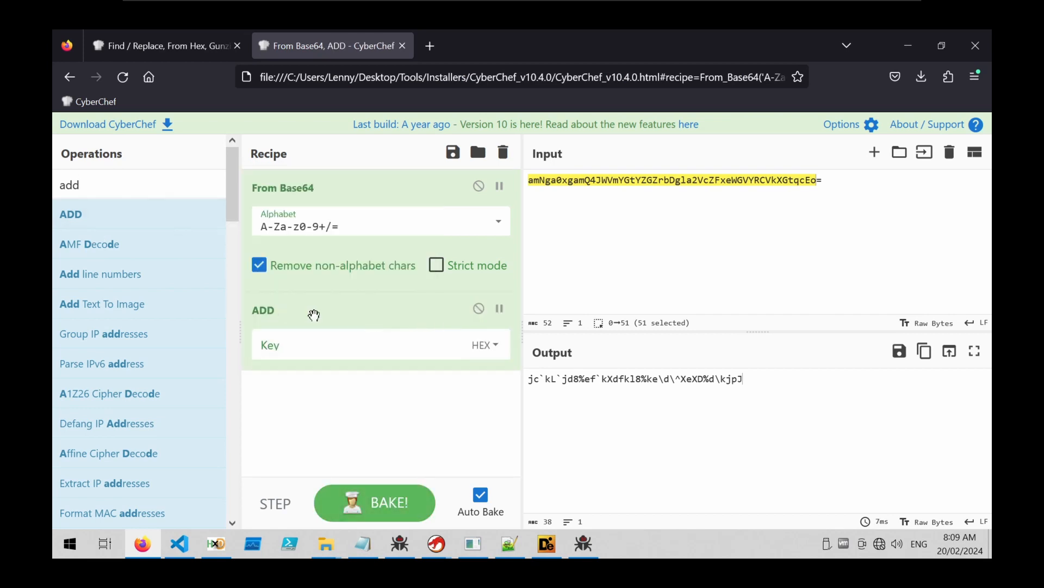
Step: Enter 3 as the Key of the ADD operation following From Base64
{"action": "type", "text": "3"}
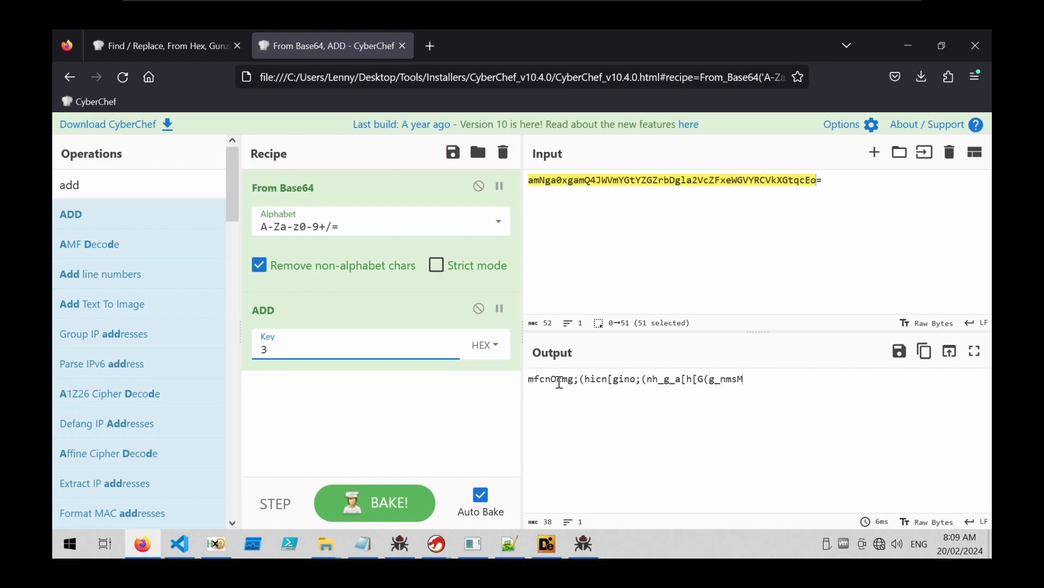
{"action": "mouse_move", "coordinate": [700, 370]}
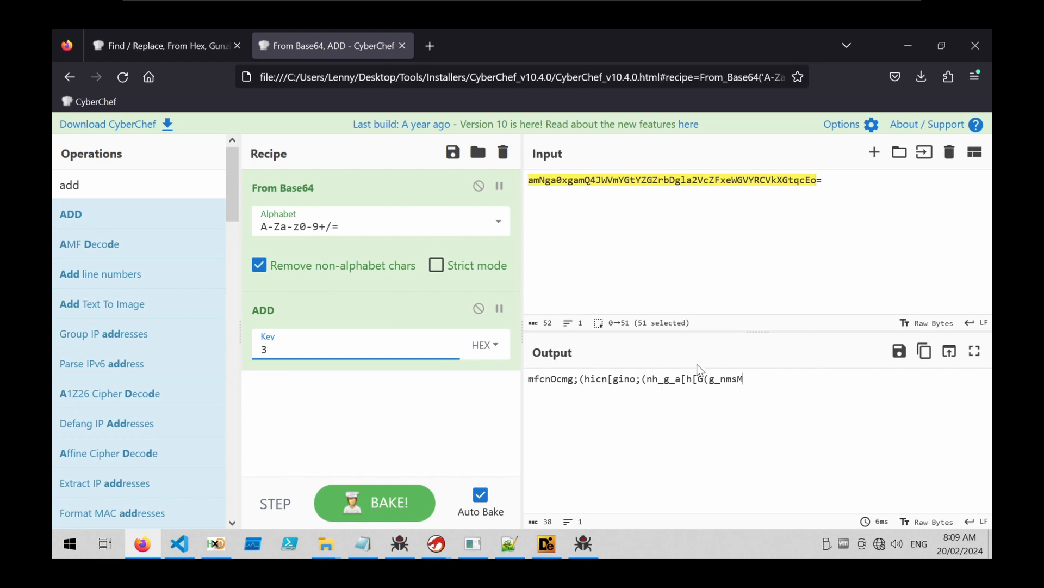
{"action": "left_click", "coordinate": [178, 543]}
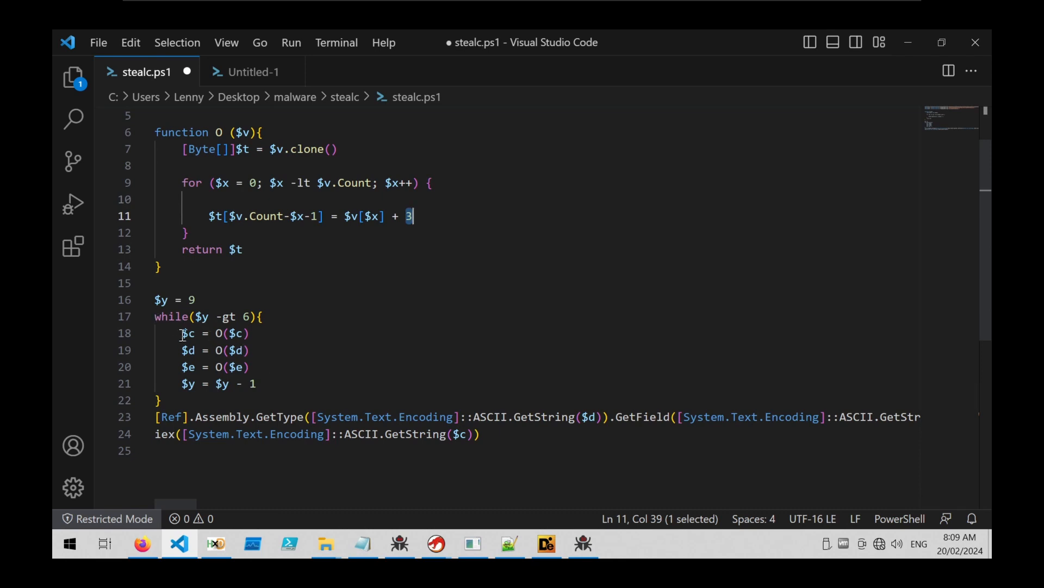
{"action": "left_click", "coordinate": [156, 316]}
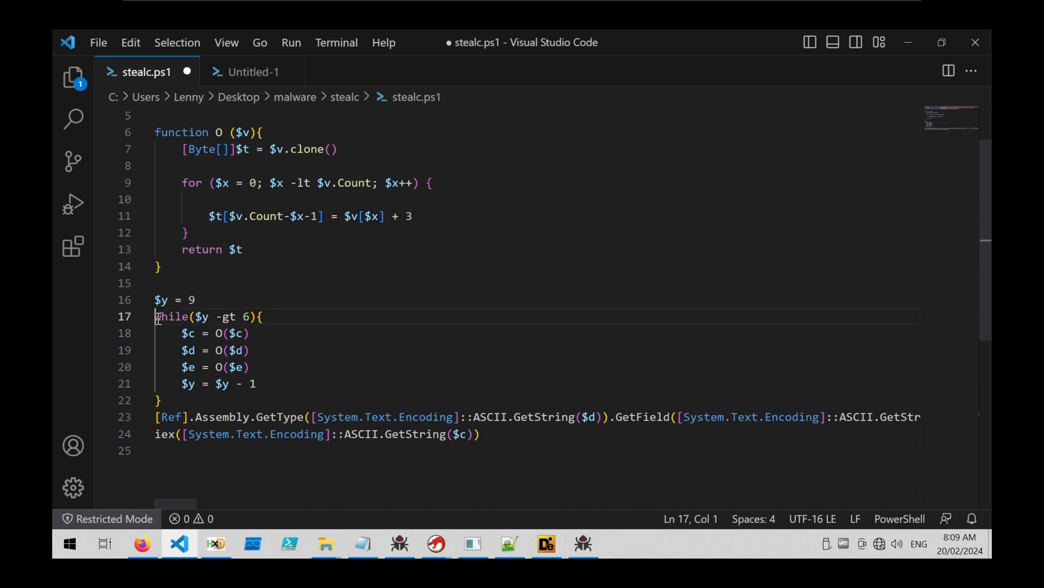
{"action": "left_click", "coordinate": [185, 383]}
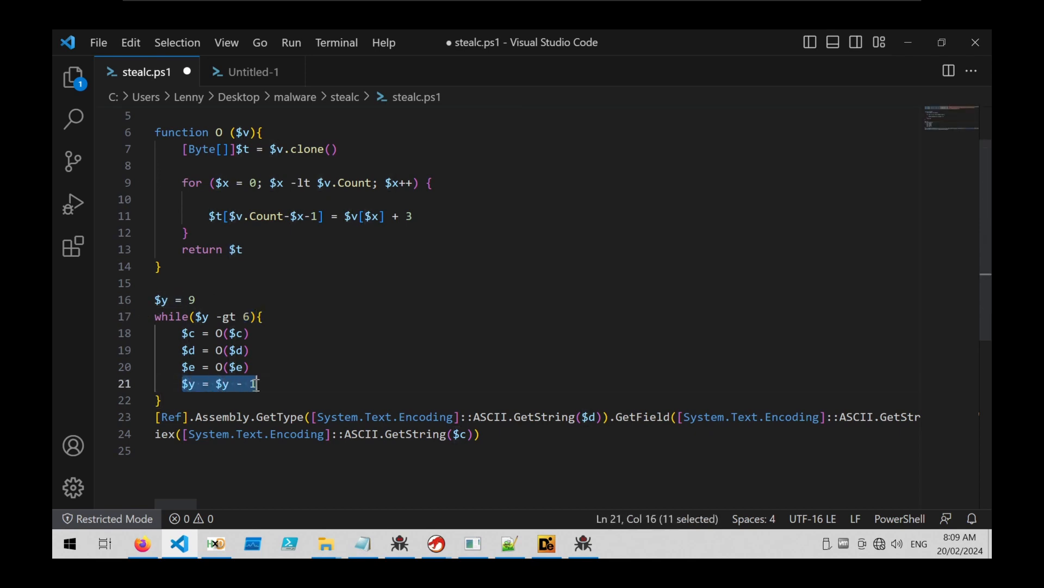
{"action": "mouse_move", "coordinate": [260, 353]}
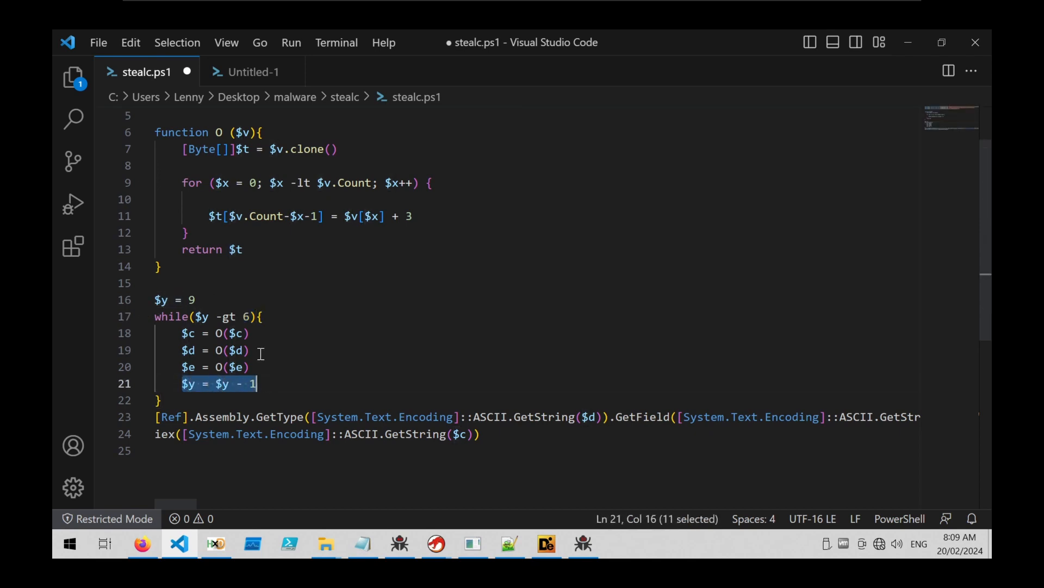
{"action": "mouse_move", "coordinate": [229, 350]}
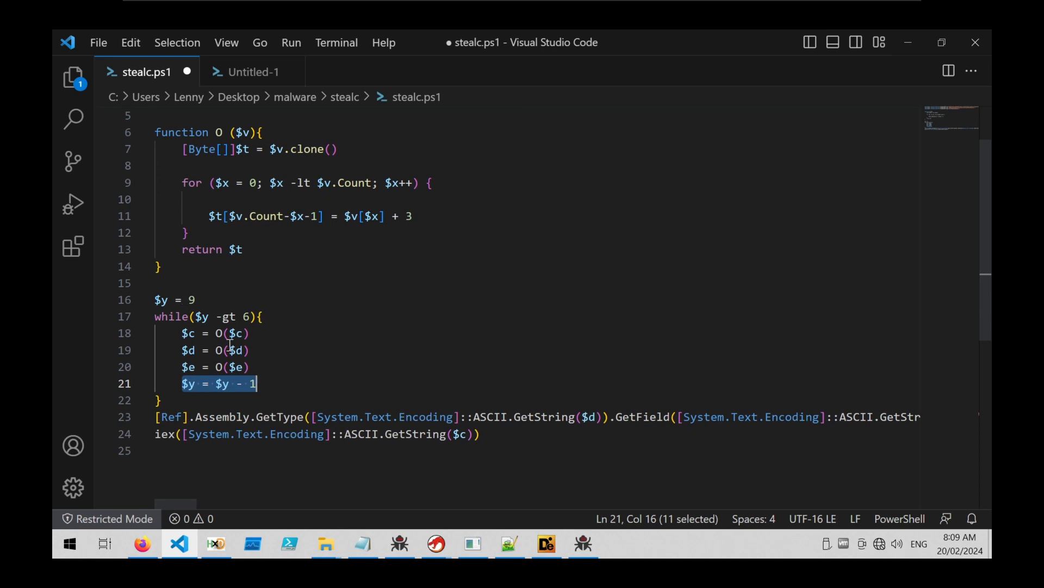
{"action": "mouse_move", "coordinate": [272, 371]}
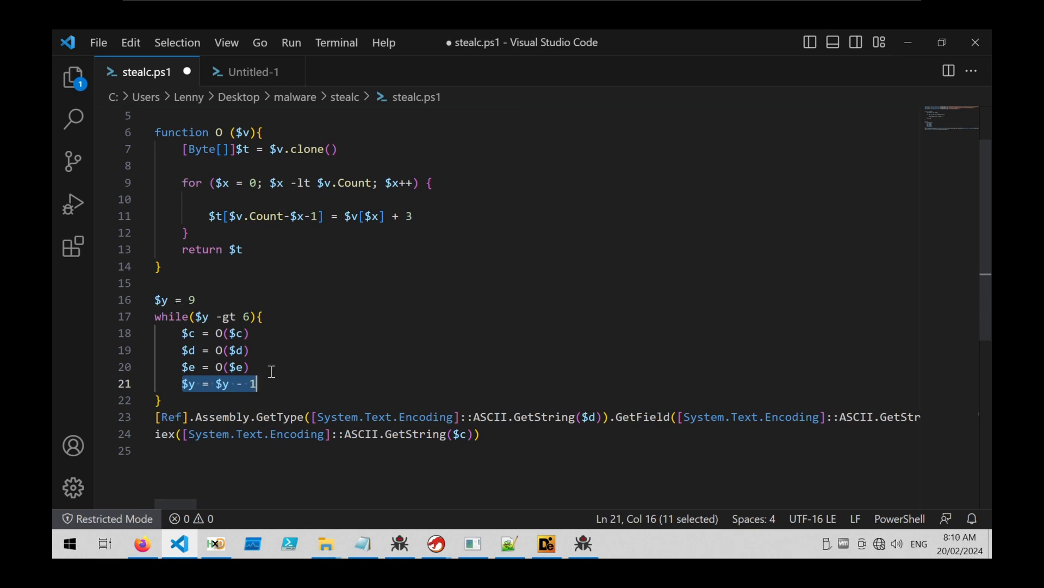
{"action": "left_click", "coordinate": [142, 542]}
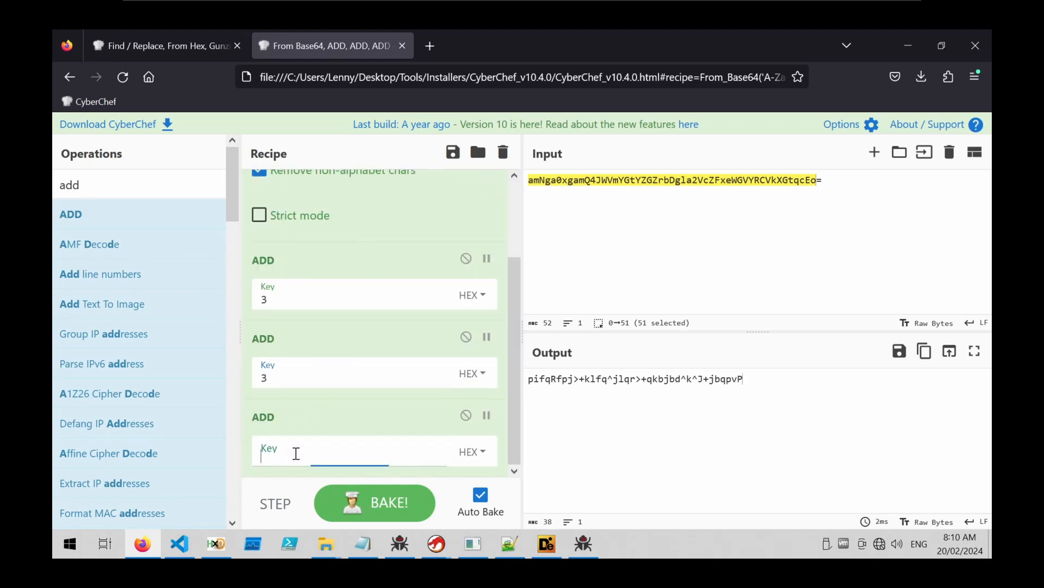
Step: Set the third ADD key to 3, finish with Reverse, and copy the decoded script
{"action": "type", "text": "3"}
{"action": "left_click", "coordinate": [140, 185]}
{"action": "type", "text": "reverse"}
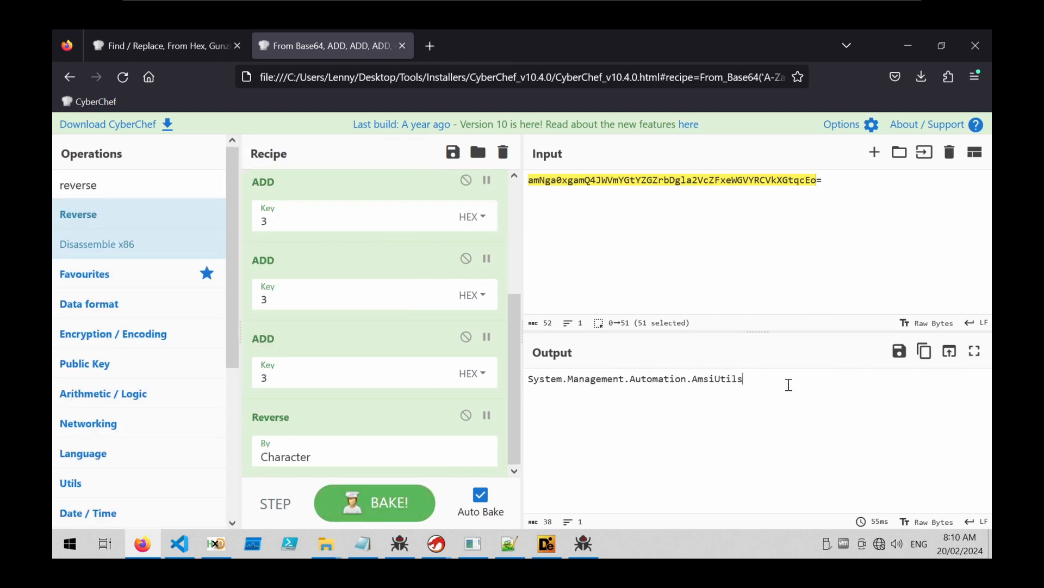
{"action": "left_click", "coordinate": [178, 544]}
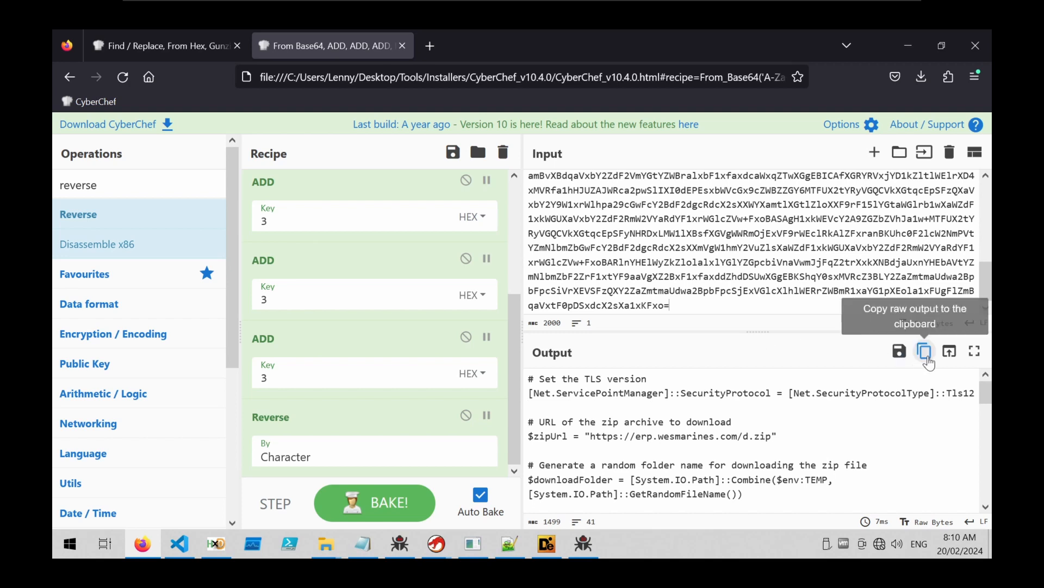
{"action": "left_click", "coordinate": [178, 544]}
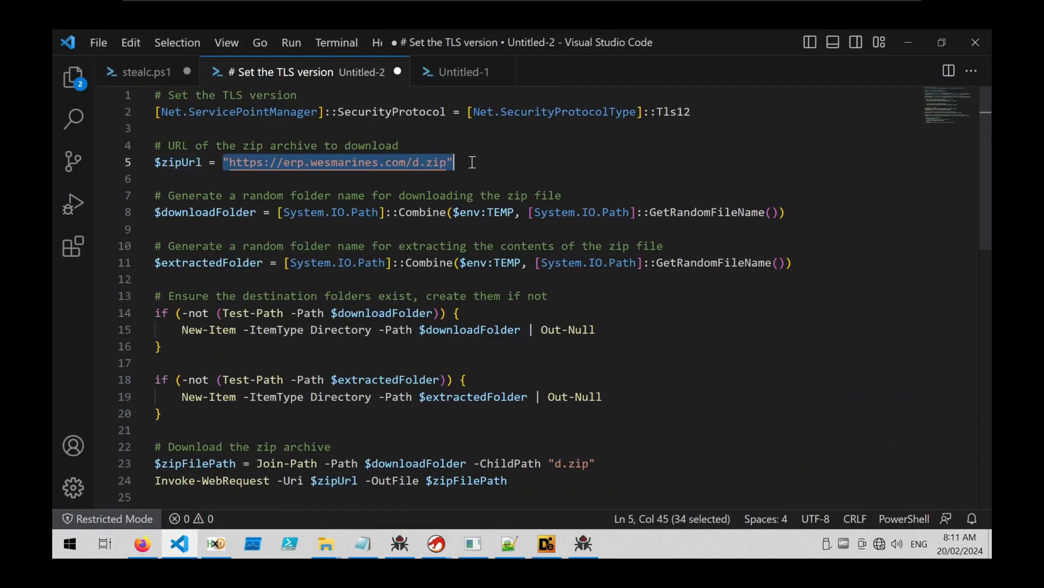
{"action": "left_click", "coordinate": [168, 162]}
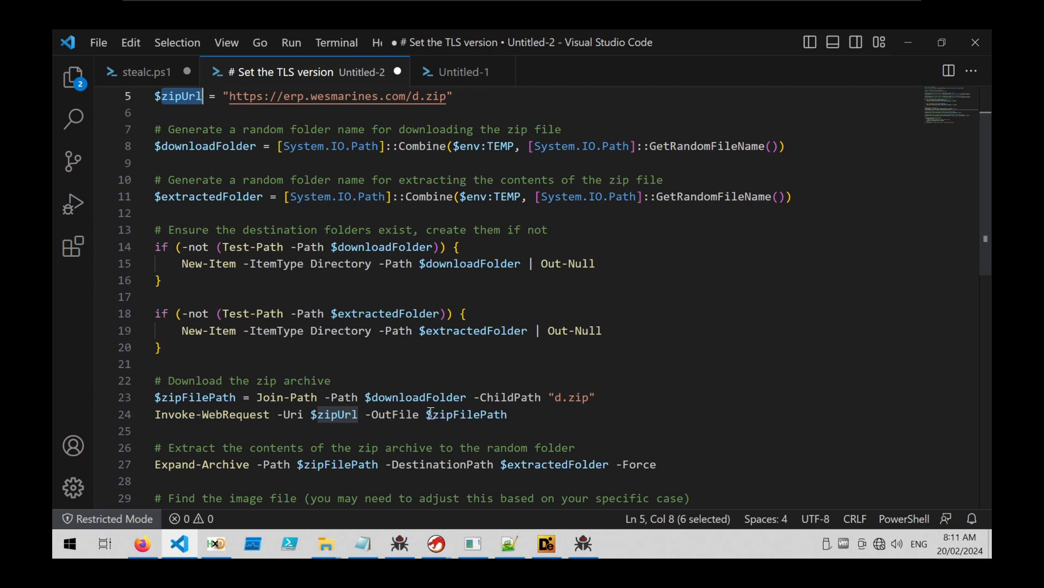
{"action": "double_click", "coordinate": [468, 414]}
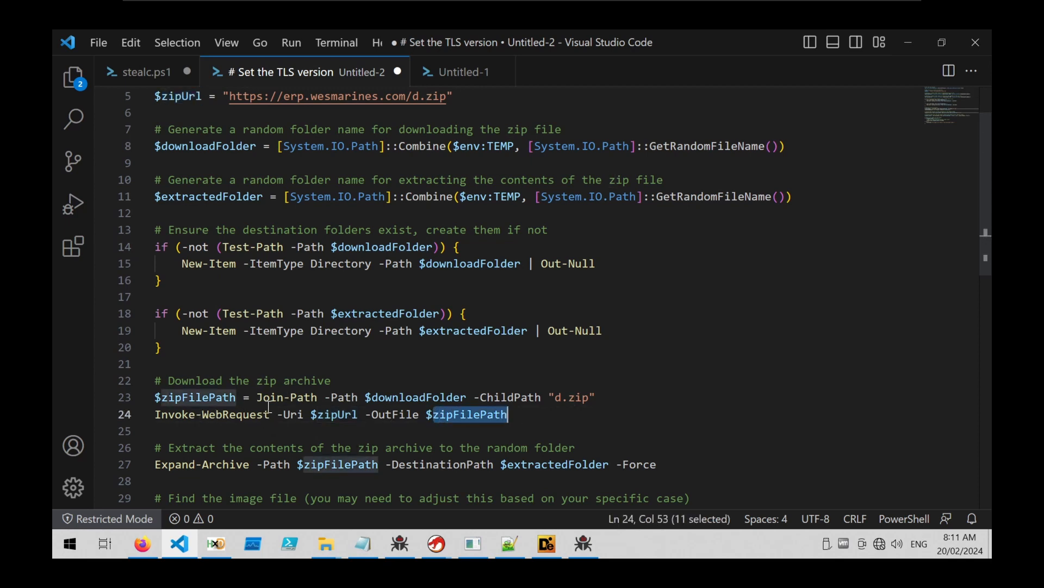
{"action": "double_click", "coordinate": [417, 397]}
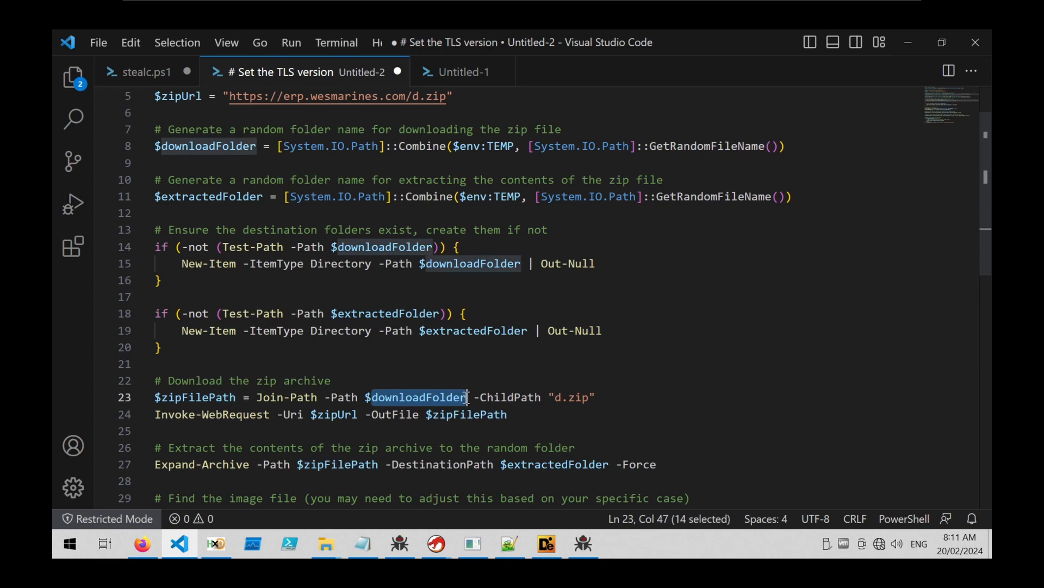
{"action": "scroll", "scroll_direction": "up", "scroll_amount": 3}
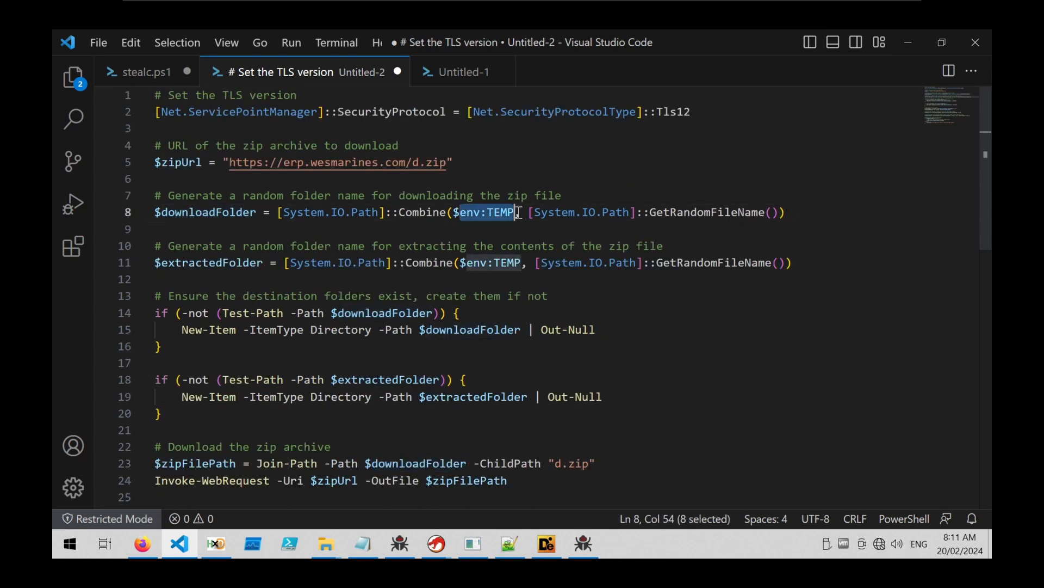
{"action": "mouse_move", "coordinate": [385, 280]}
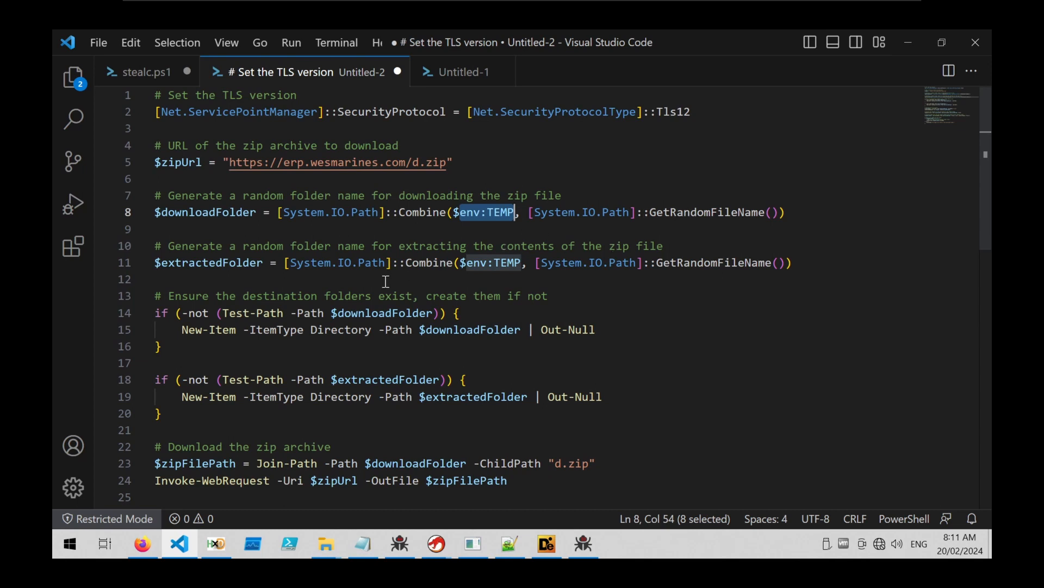
{"action": "scroll", "scroll_direction": "down", "scroll_amount": 3}
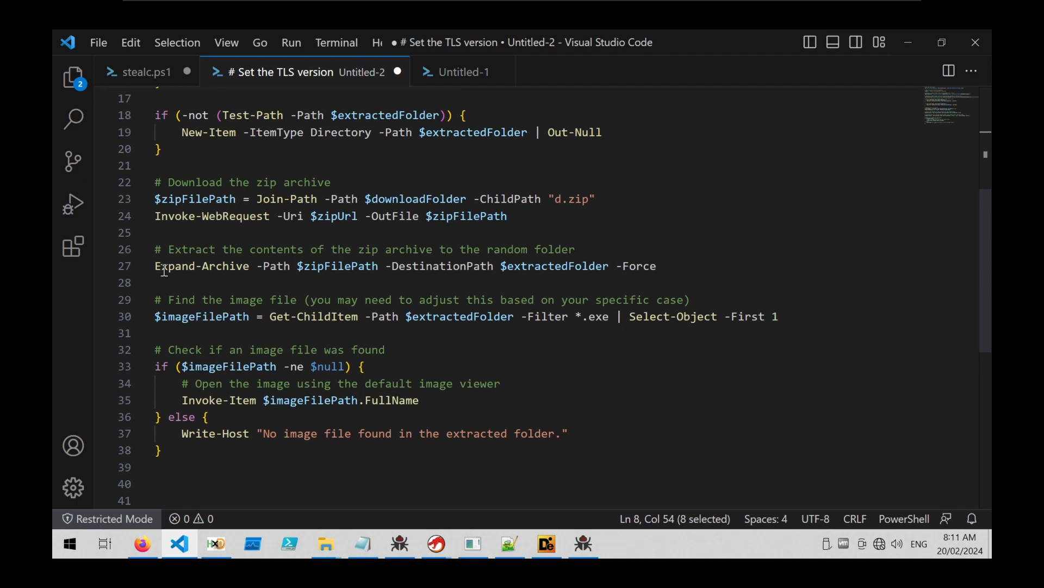
{"action": "double_click", "coordinate": [201, 266]}
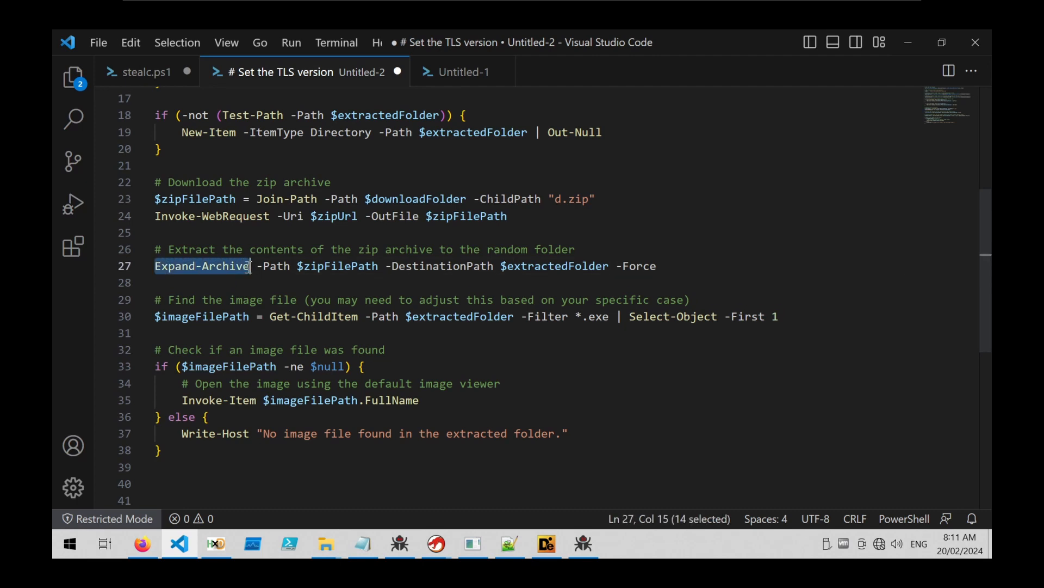
{"action": "left_click", "coordinate": [270, 316]}
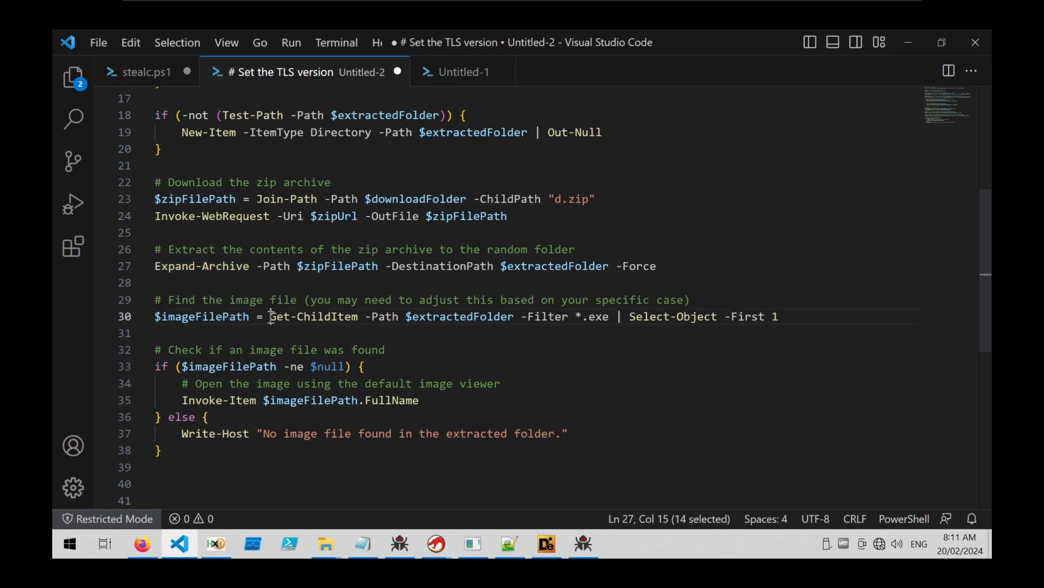
{"action": "double_click", "coordinate": [313, 316]}
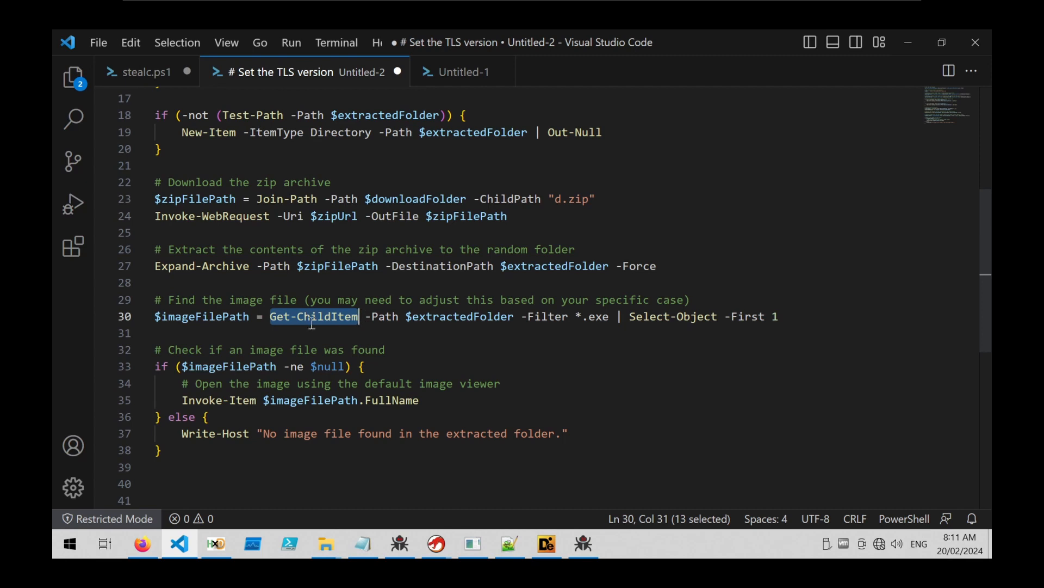
{"action": "mouse_move", "coordinate": [383, 318]}
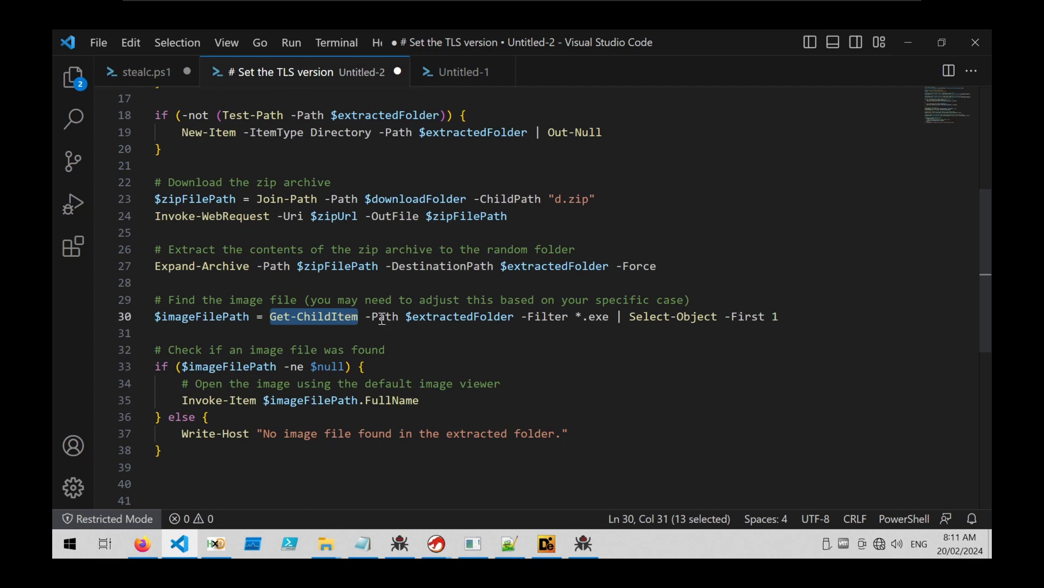
{"action": "double_click", "coordinate": [594, 317]}
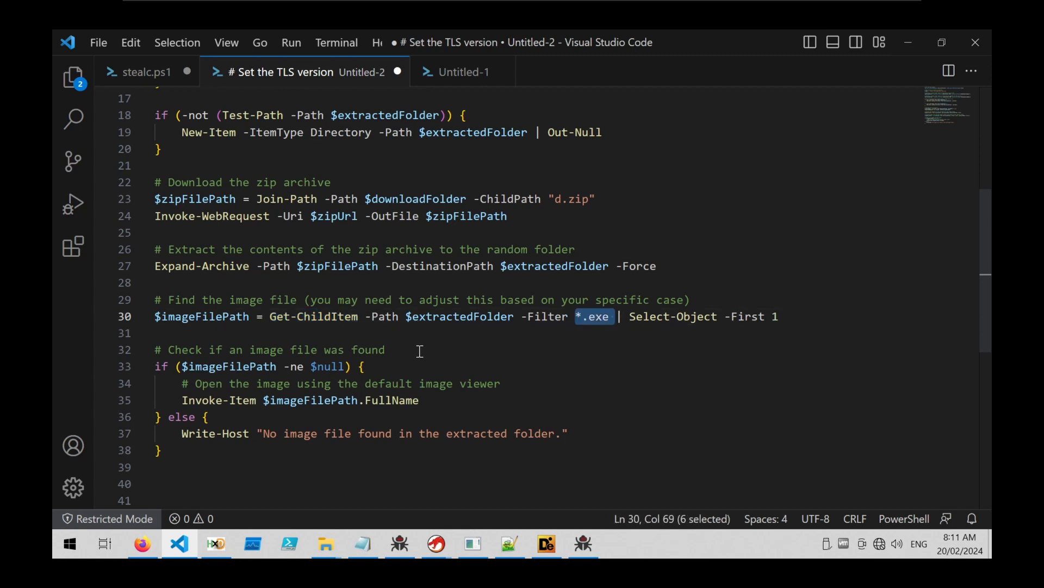
{"action": "mouse_move", "coordinate": [633, 322]}
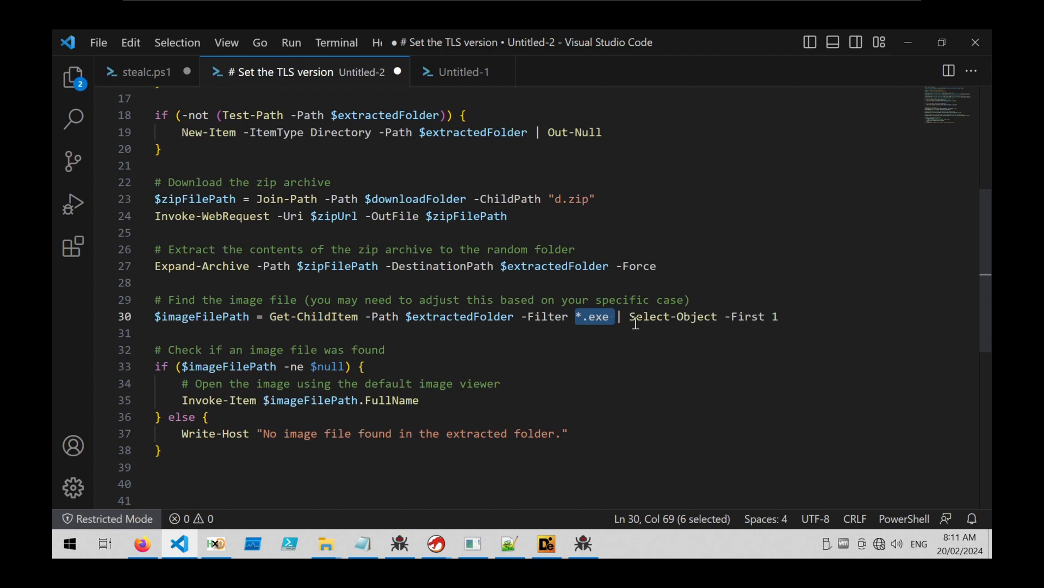
{"action": "double_click", "coordinate": [201, 317]}
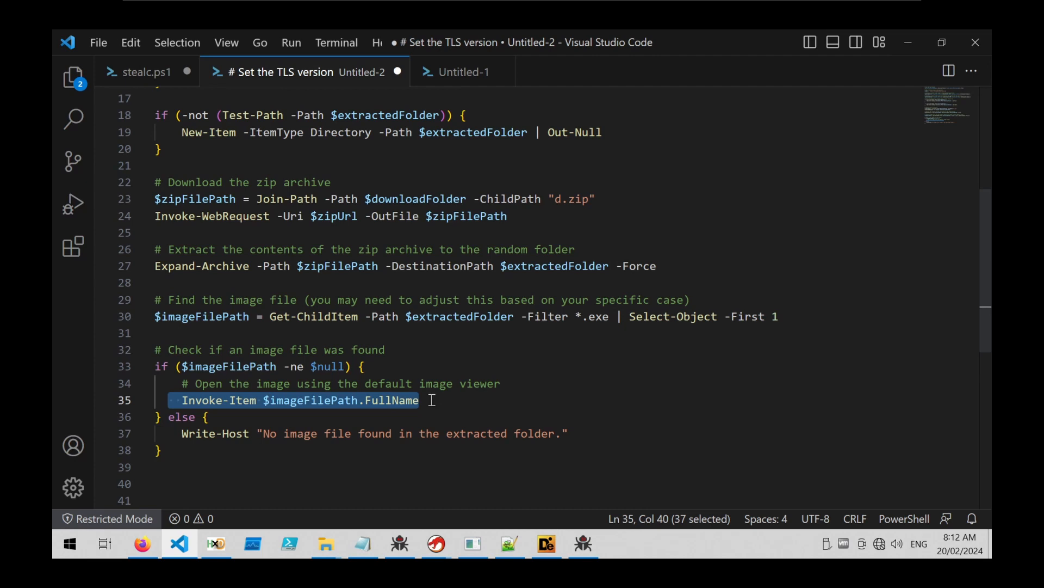
{"action": "left_click", "coordinate": [145, 72]}
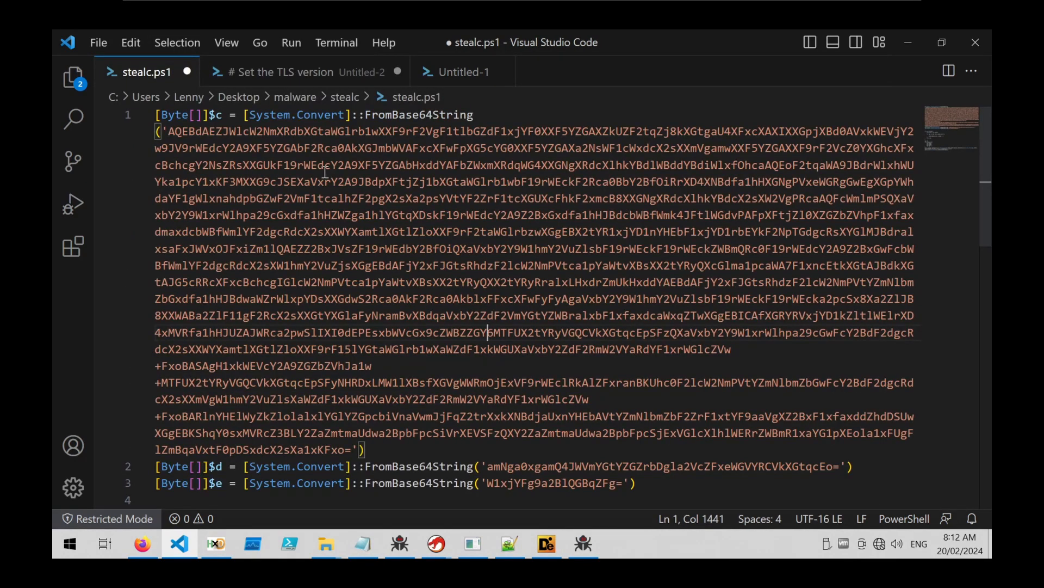
{"action": "scroll", "scroll_direction": "down", "scroll_amount": 3}
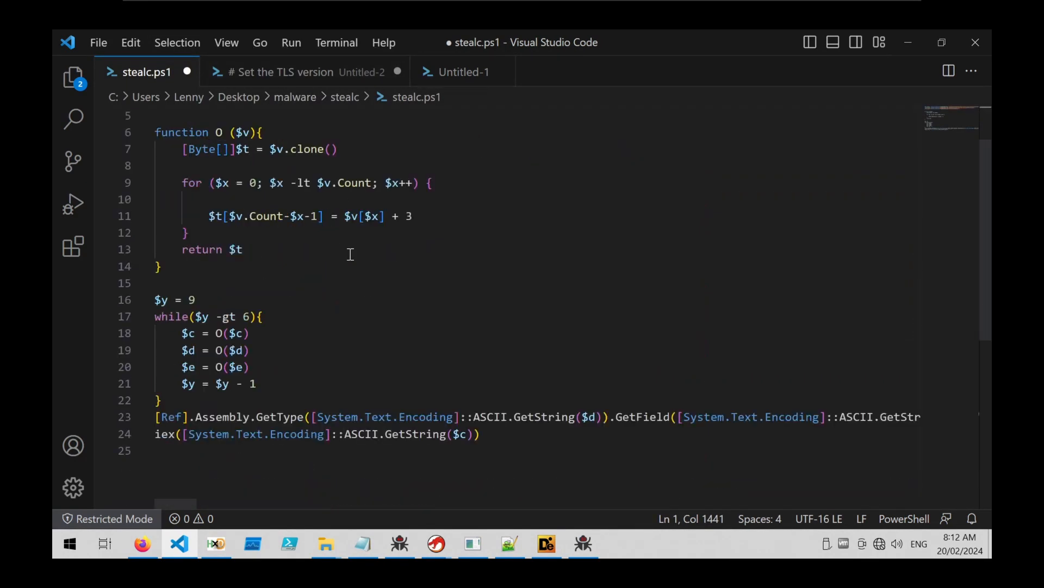
{"action": "scroll", "scroll_direction": "up", "scroll_amount": 3}
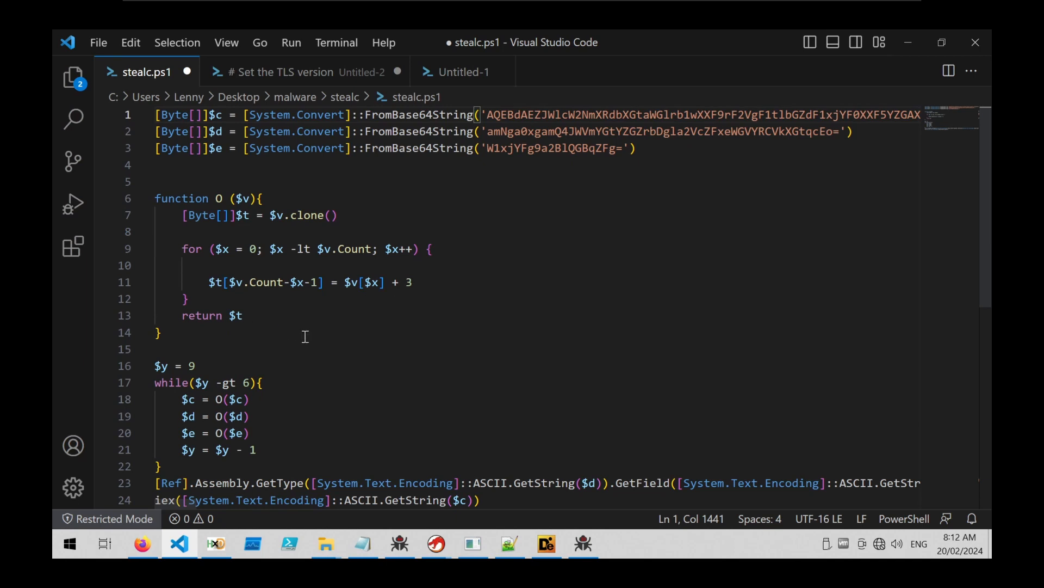
{"action": "left_click", "coordinate": [285, 72]}
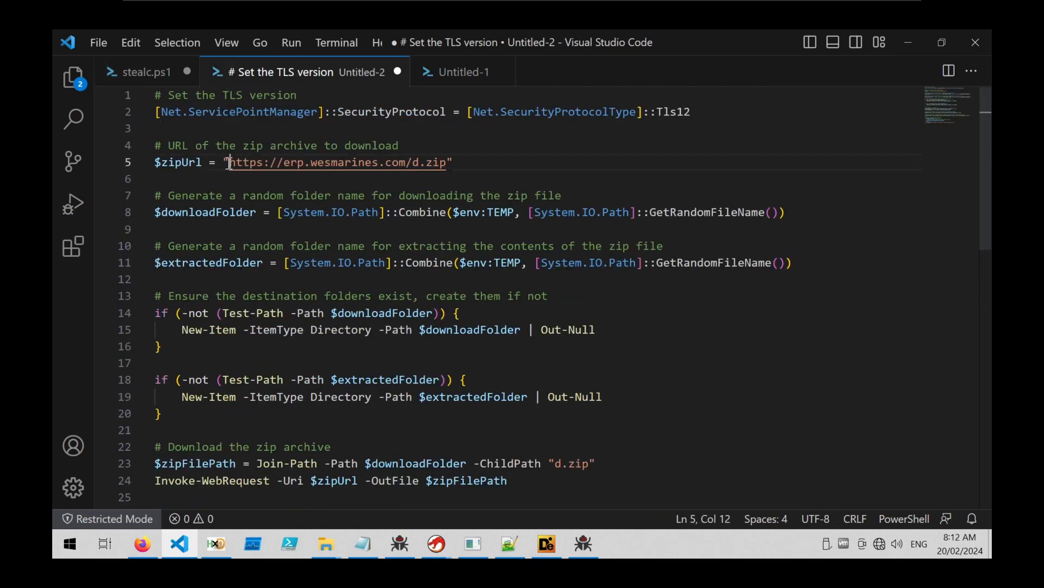